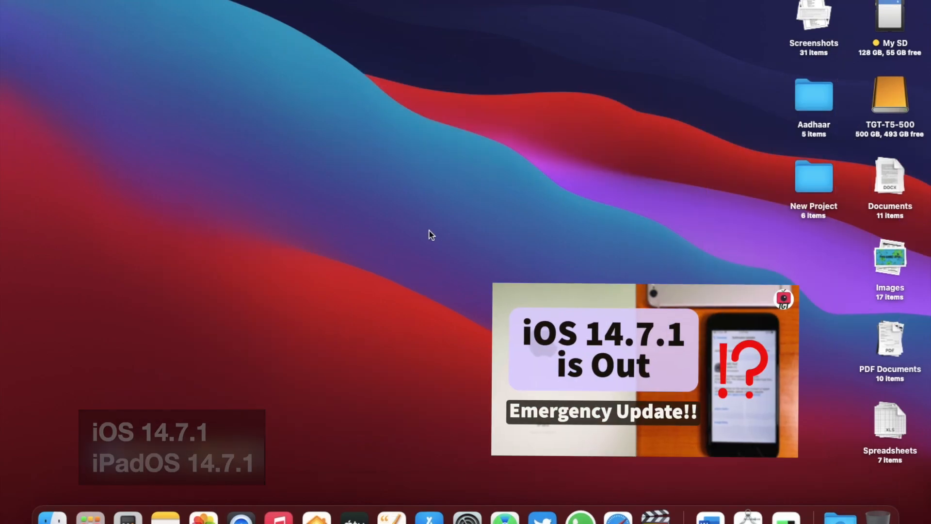
- Open About This Mac from the Apple menu and launch Software Update to check for updates
left_click(12, 5)
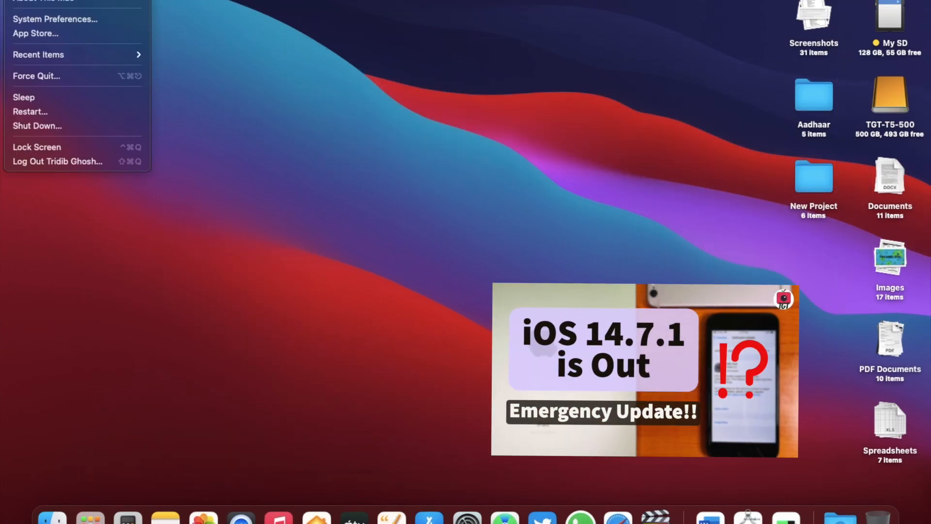
left_click(42, 3)
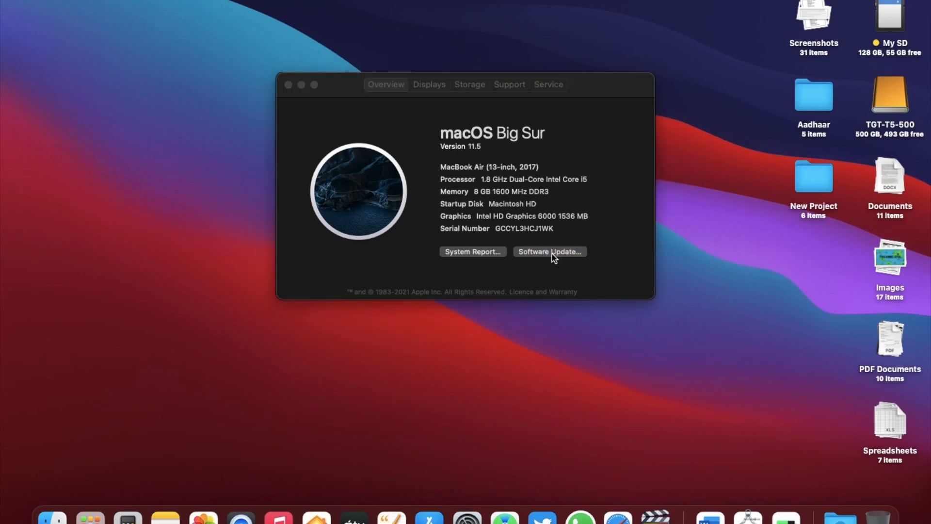
left_click(548, 251)
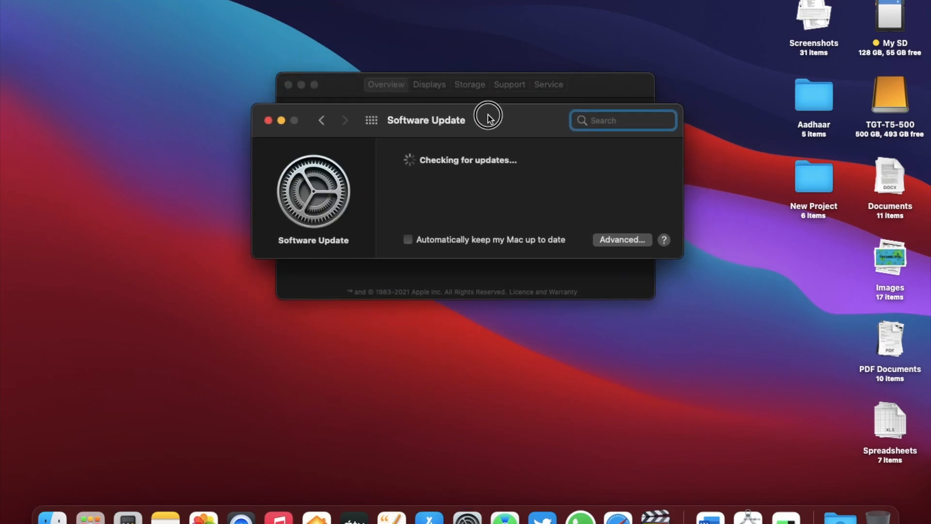
mouse_move(542, 208)
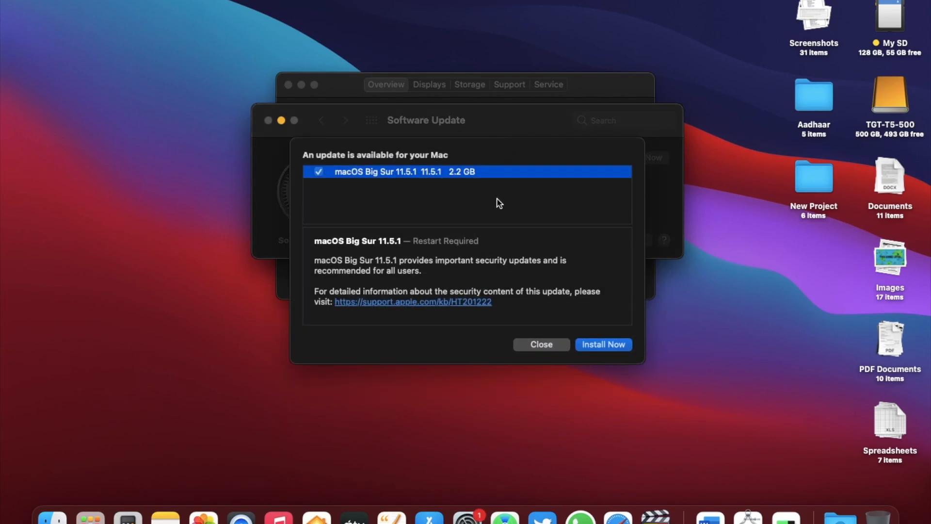
mouse_move(500, 204)
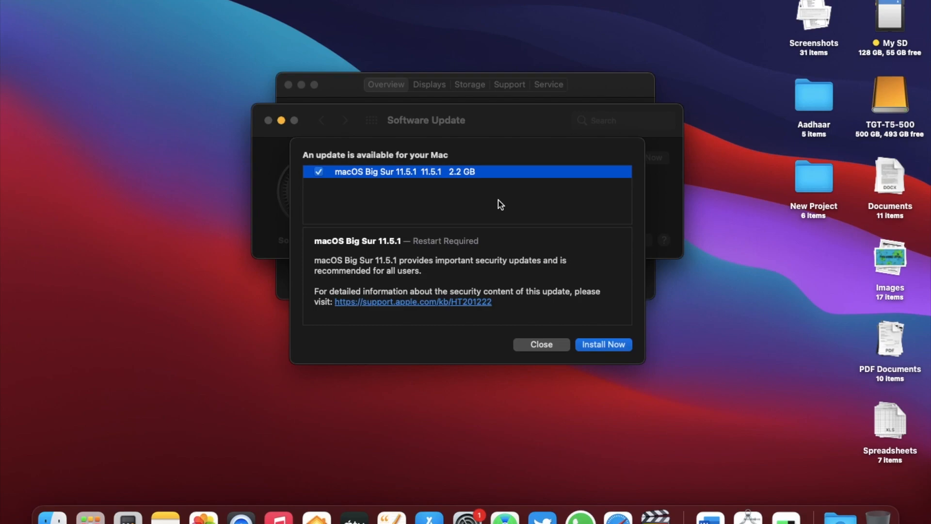
- Dismiss the Big Sur 11.5.1 offer and view the Storage tab for Macintosh HD (69.64 GB free)
left_click(540, 344)
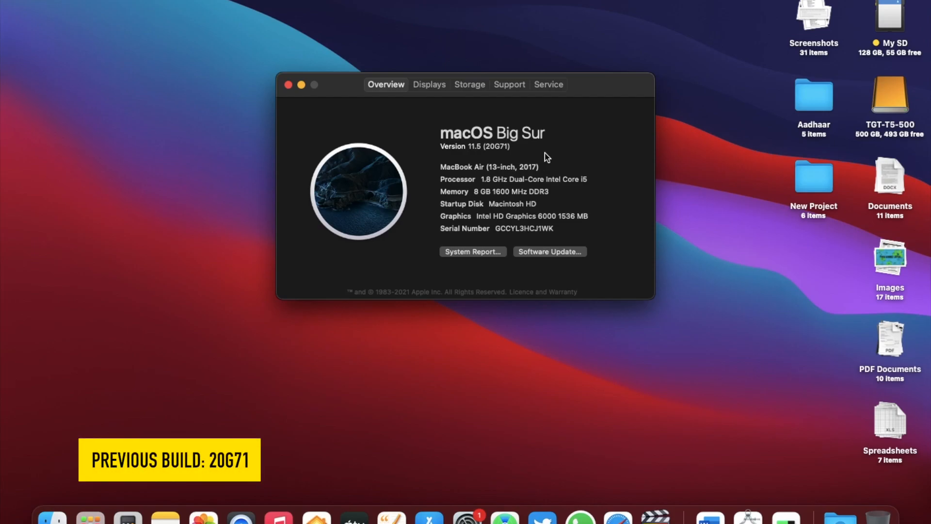
left_click(469, 84)
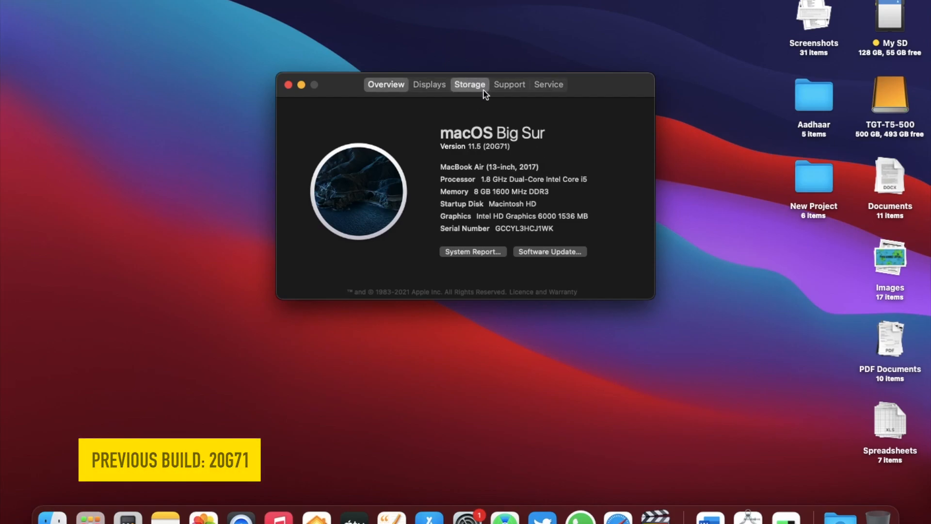
left_click(469, 85)
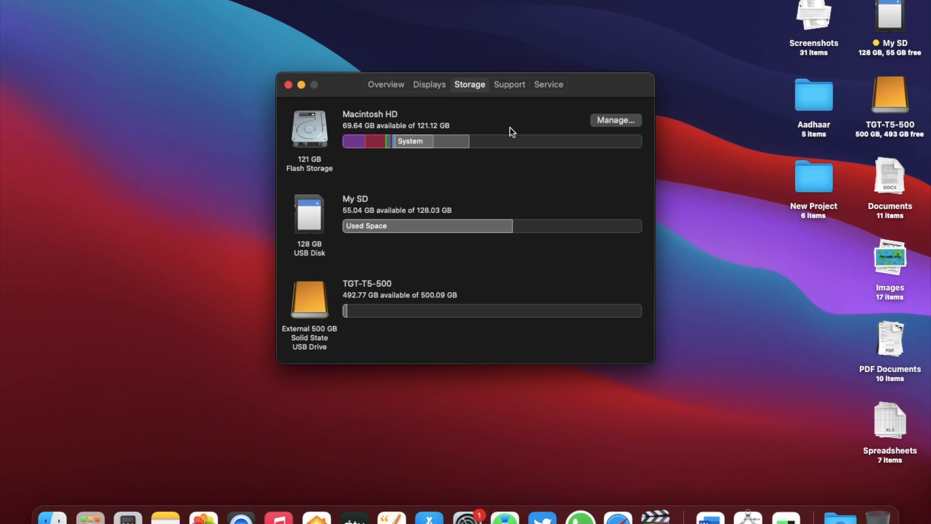
mouse_move(530, 126)
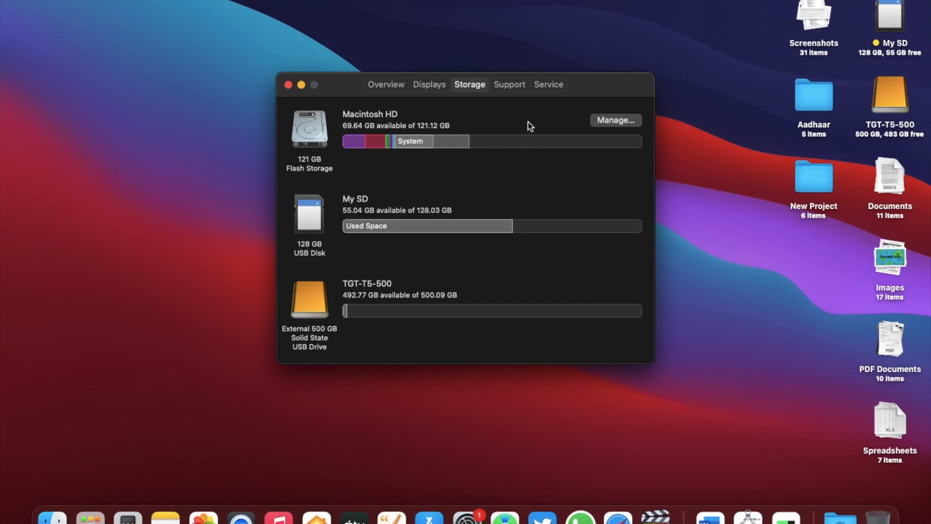
mouse_move(334, 115)
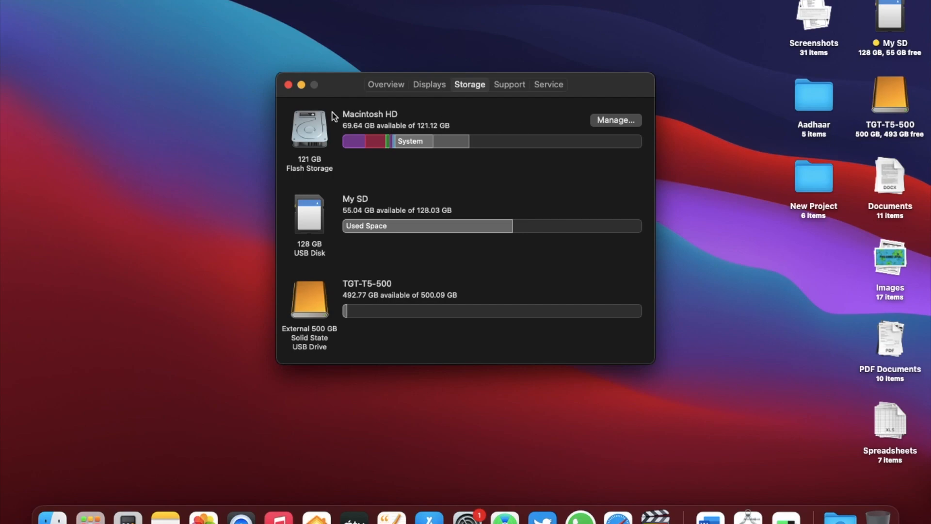
- Close the overview, reopen About This Mac, and confirm via Software Update the Mac is current
left_click(289, 84)
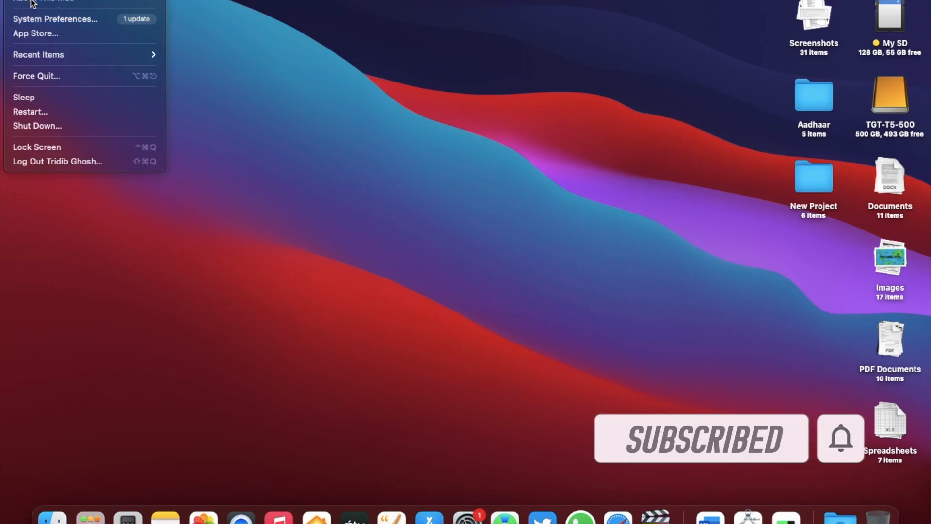
left_click(45, 2)
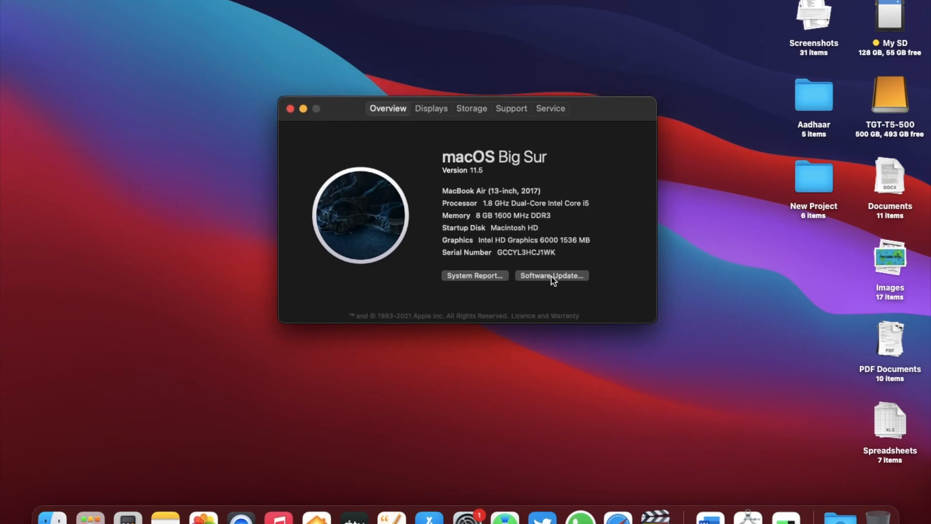
left_click(550, 275)
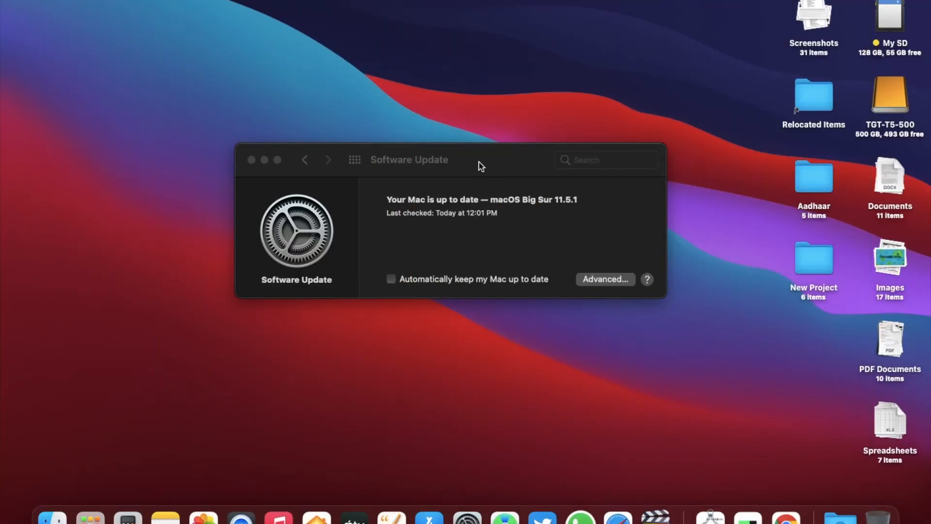
- Reopen About This Mac to verify build 20G80 and 70.16 GB free storage, then close it
left_click(12, 5)
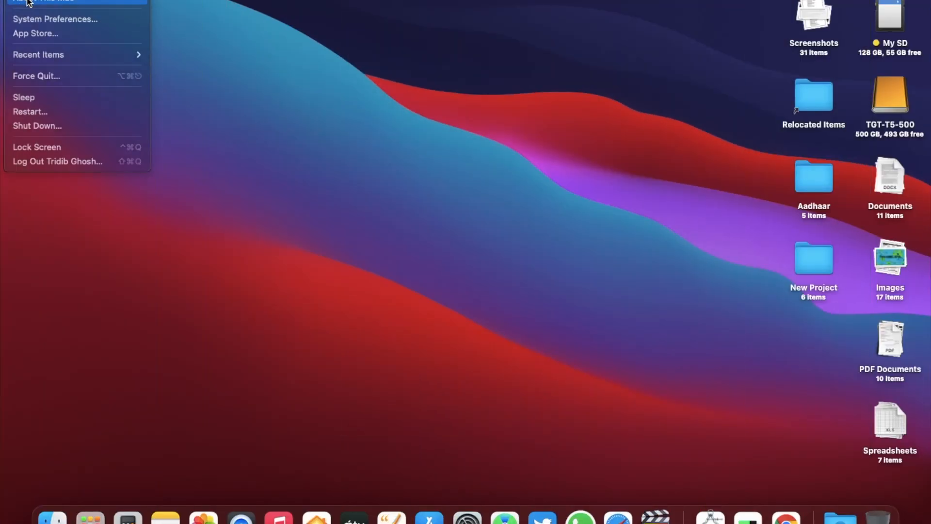
left_click(43, 1)
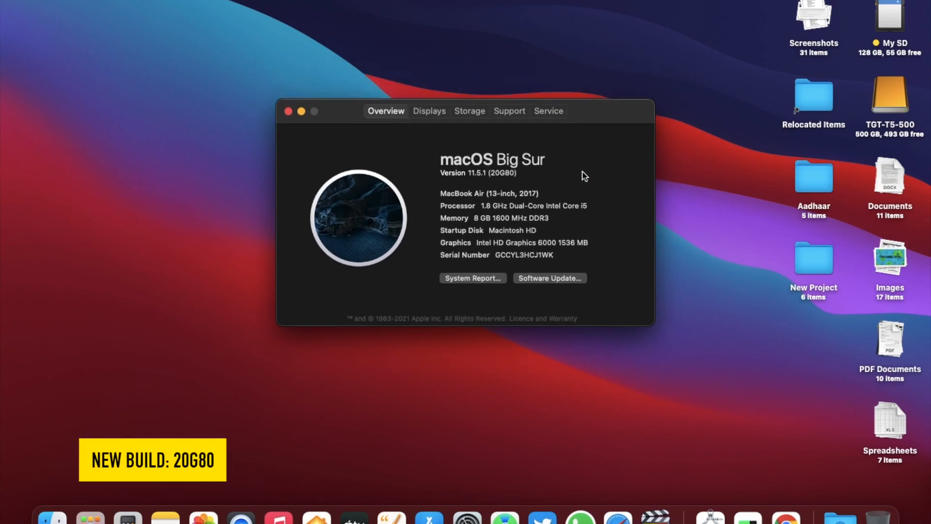
mouse_move(426, 144)
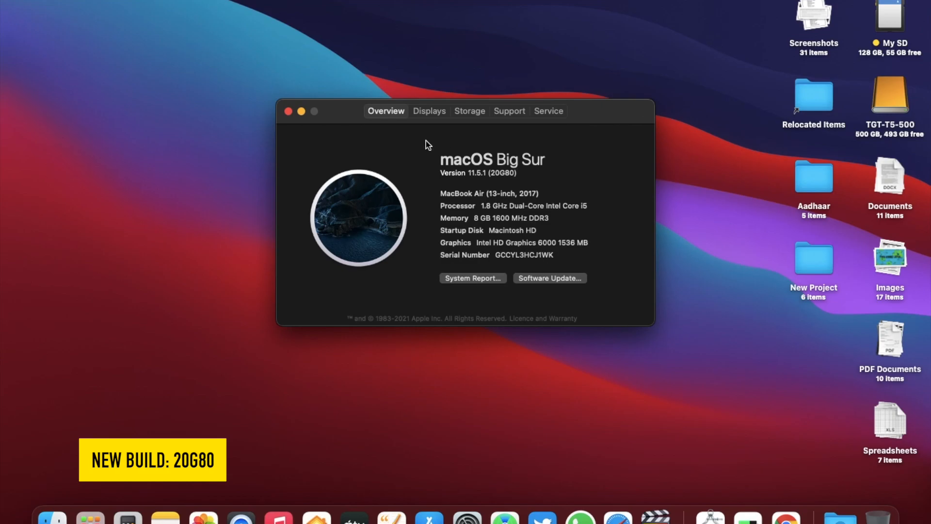
left_click(468, 111)
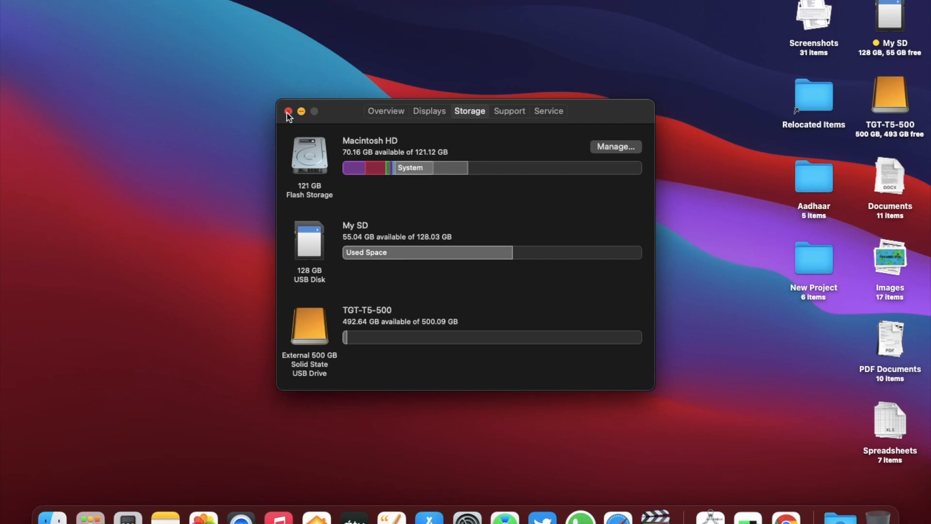
left_click(288, 111)
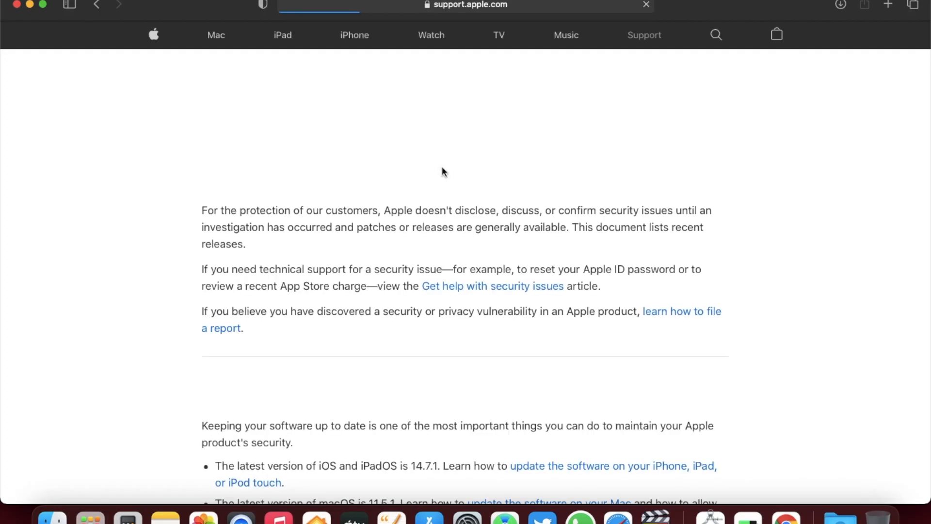
- Scroll to the Big Sur 11.5.1 security notes and select the IOMobileFrameBuffer entry (CVE-2021-30807)
scroll("down", 3)
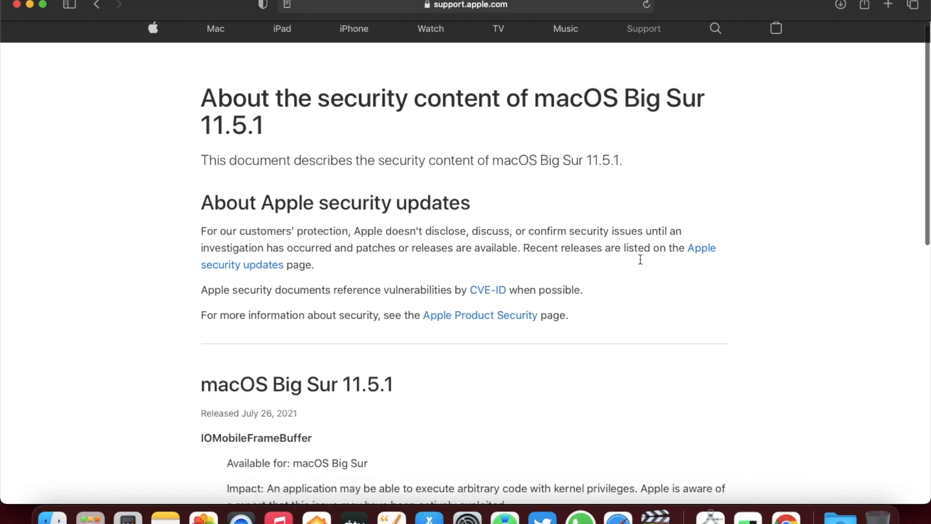
scroll("down", 3)
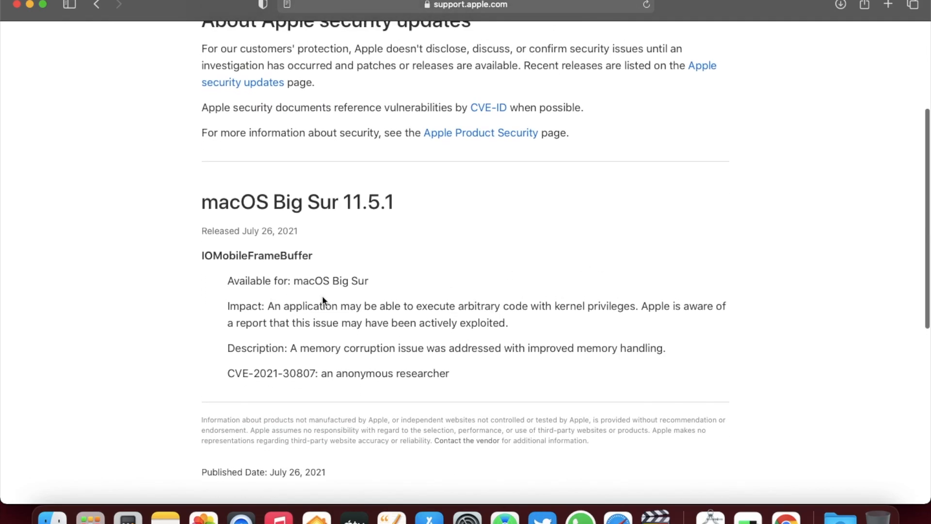
mouse_move(793, 262)
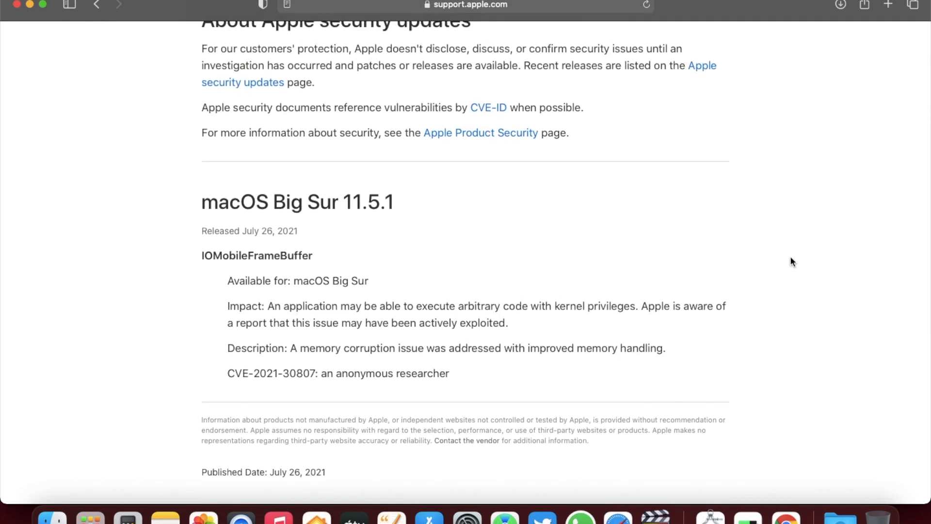
mouse_move(738, 306)
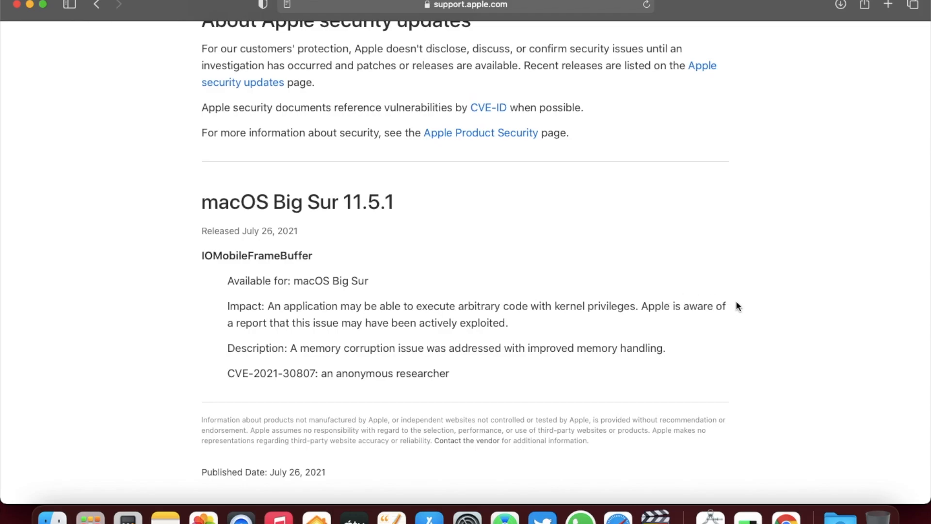
mouse_move(775, 302)
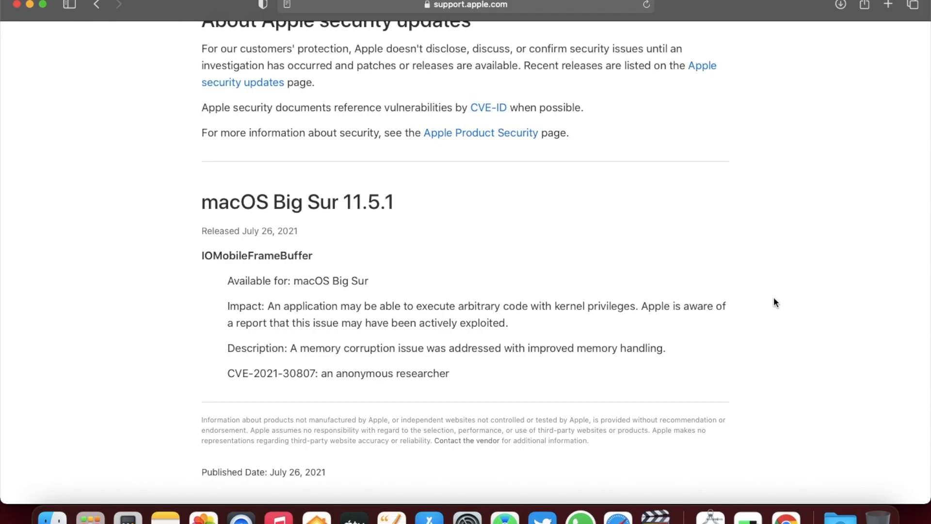
mouse_move(522, 333)
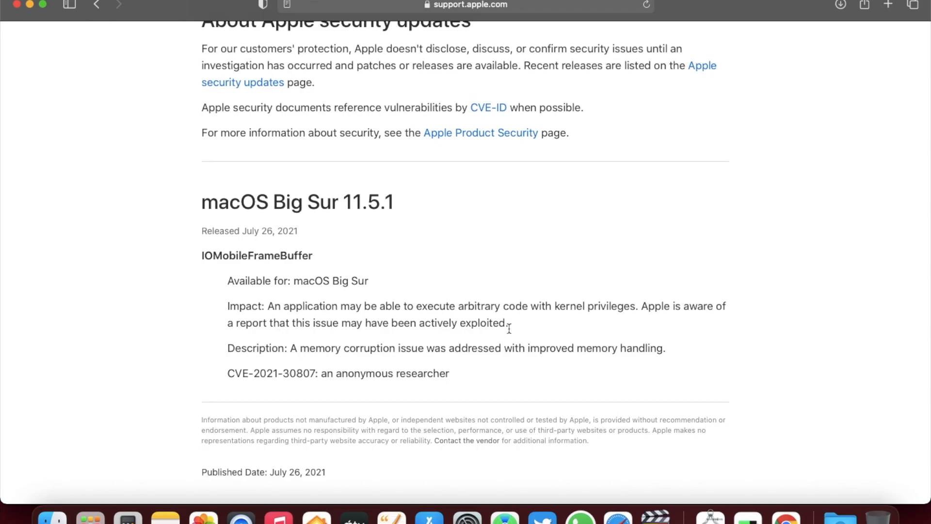
mouse_move(482, 341)
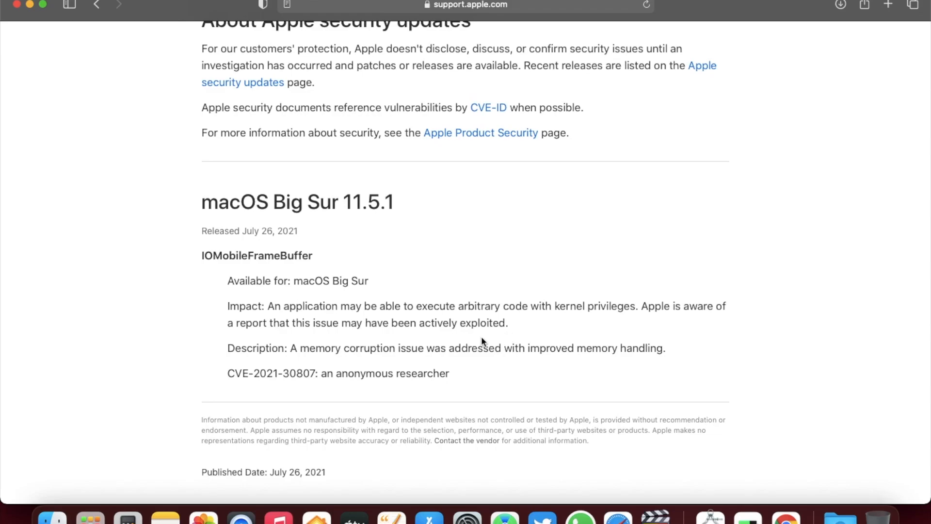
double_click(256, 255)
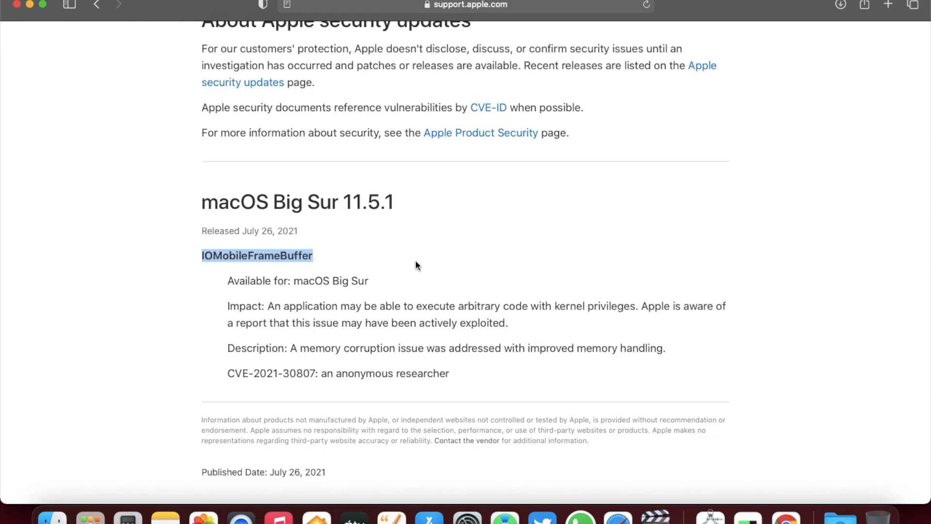
mouse_move(521, 263)
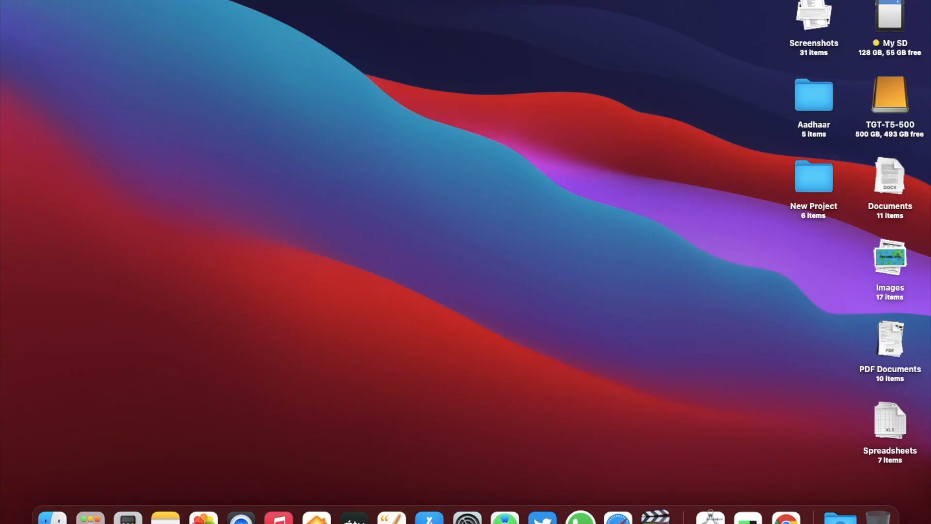
mouse_move(471, 510)
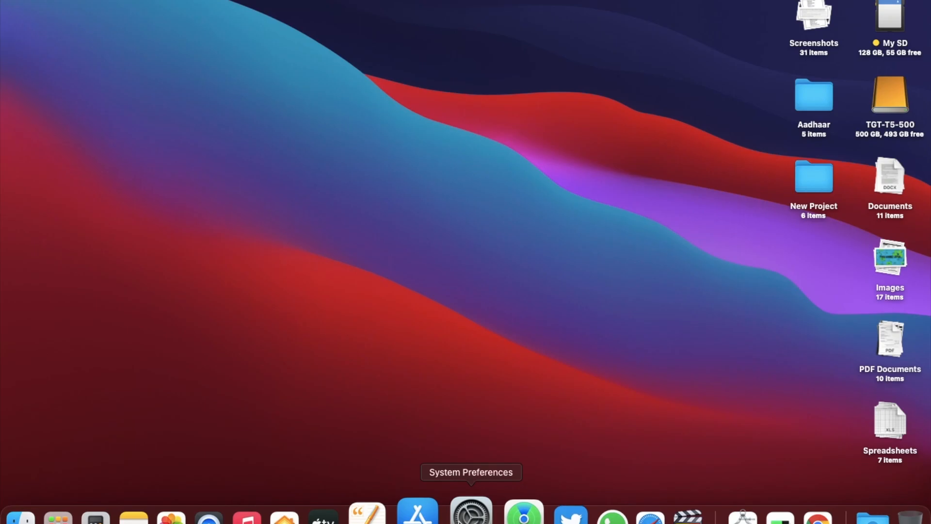
- Open Battery preferences and show the Last 10 Days usage history
left_click(470, 511)
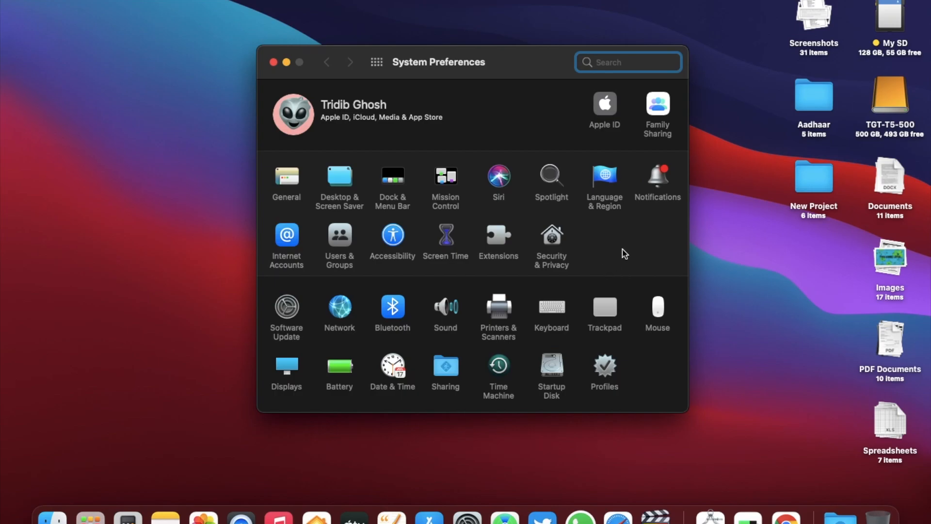
mouse_move(621, 256)
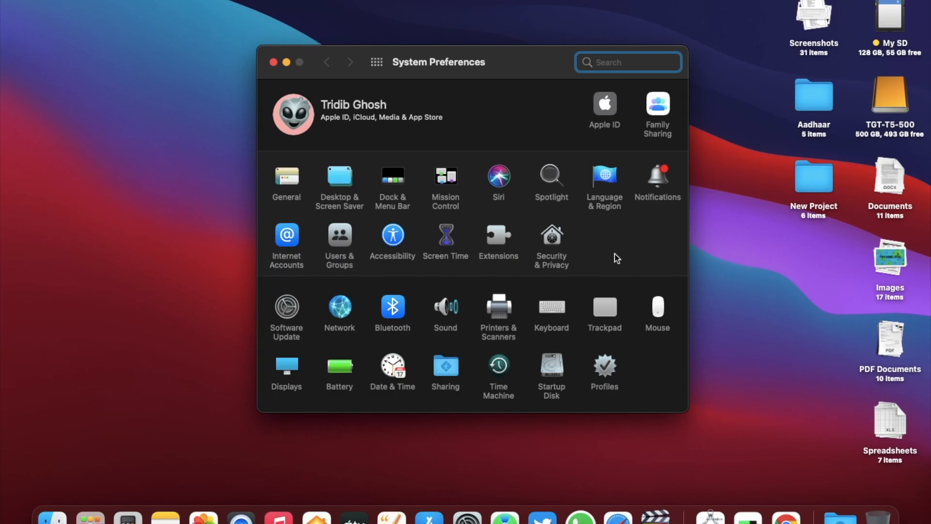
mouse_move(613, 257)
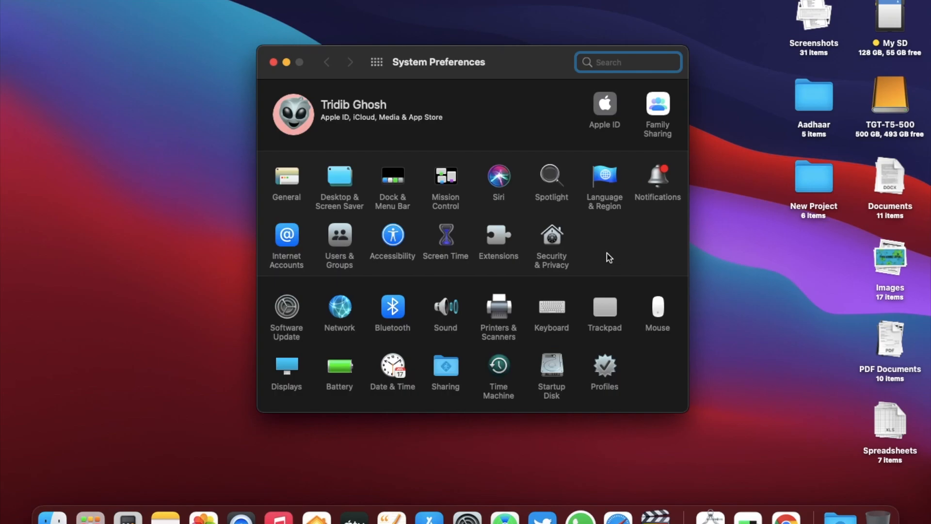
left_click(339, 366)
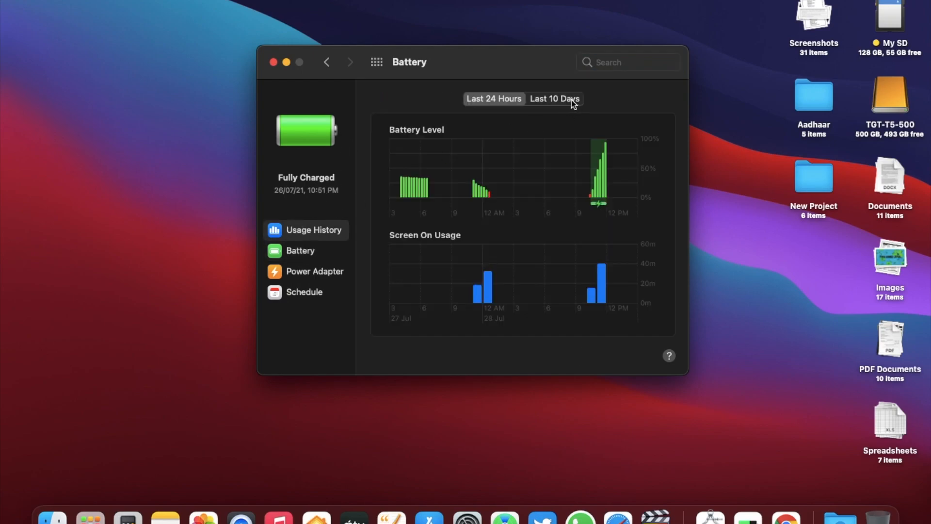
left_click(554, 99)
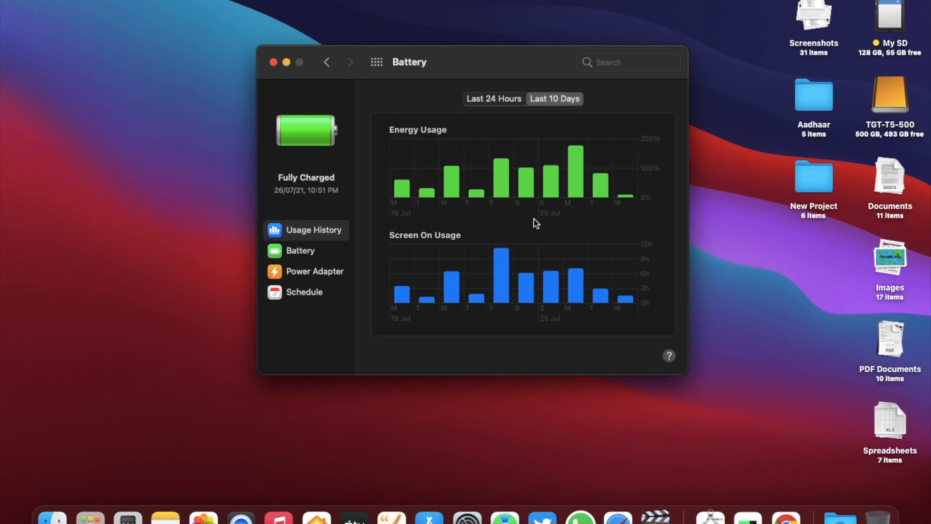
mouse_move(603, 224)
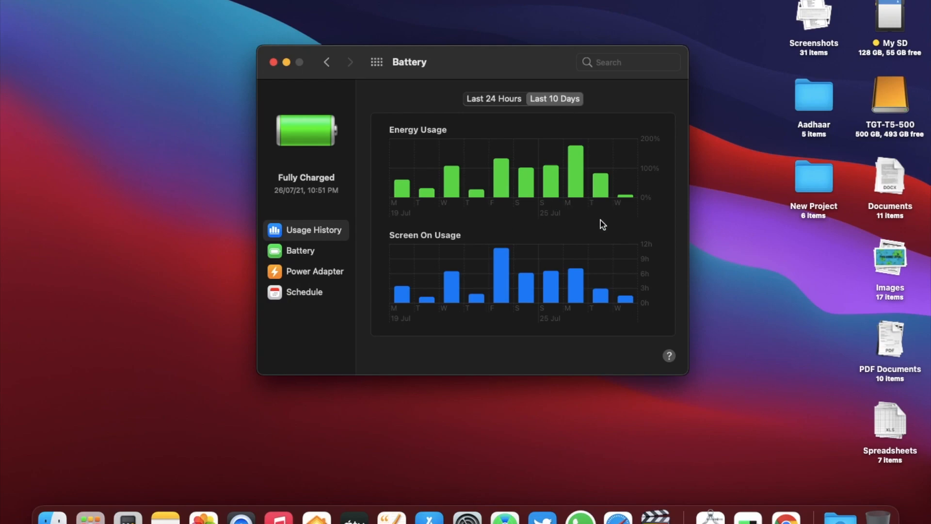
mouse_move(555, 236)
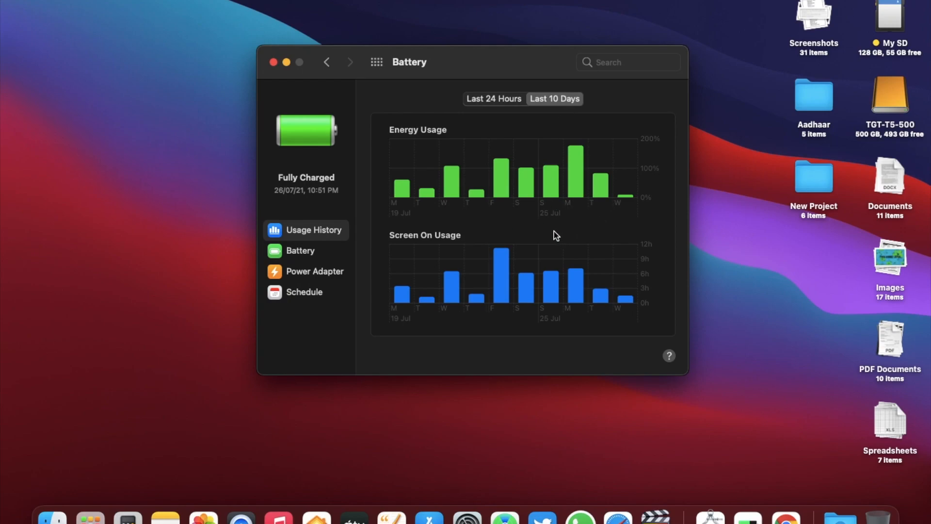
left_click(273, 62)
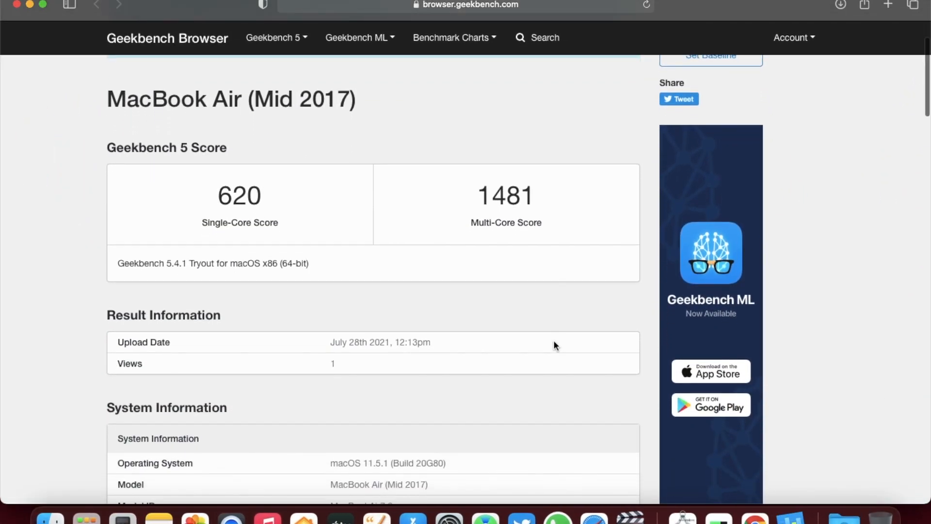
- Scroll the Geekbench result to see macOS 11.5.1 (20G80) and MacBookAir7,2 below the 620/1481 scores
scroll("down", 3)
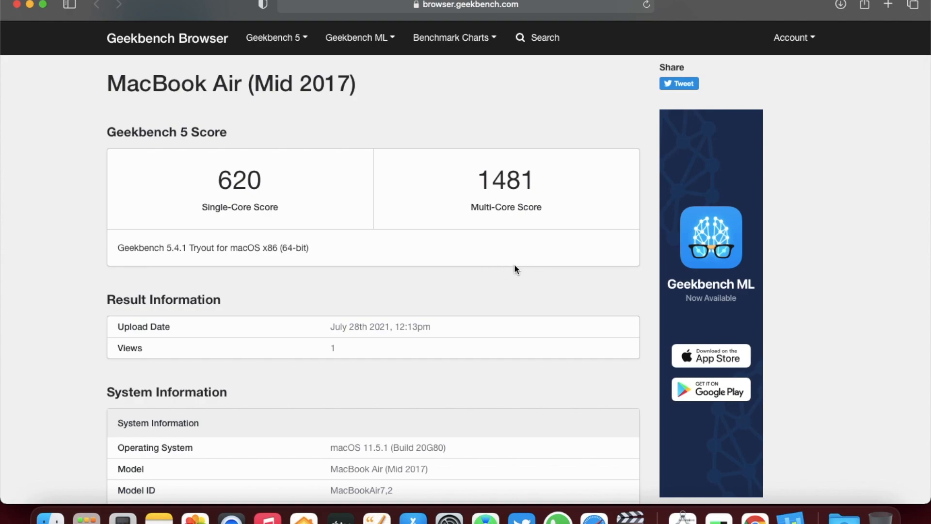
mouse_move(521, 269)
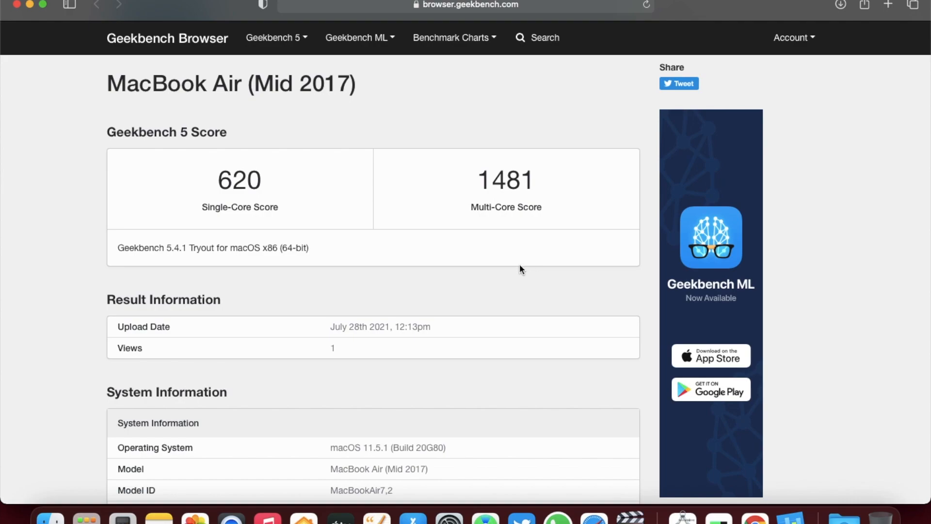
mouse_move(516, 272)
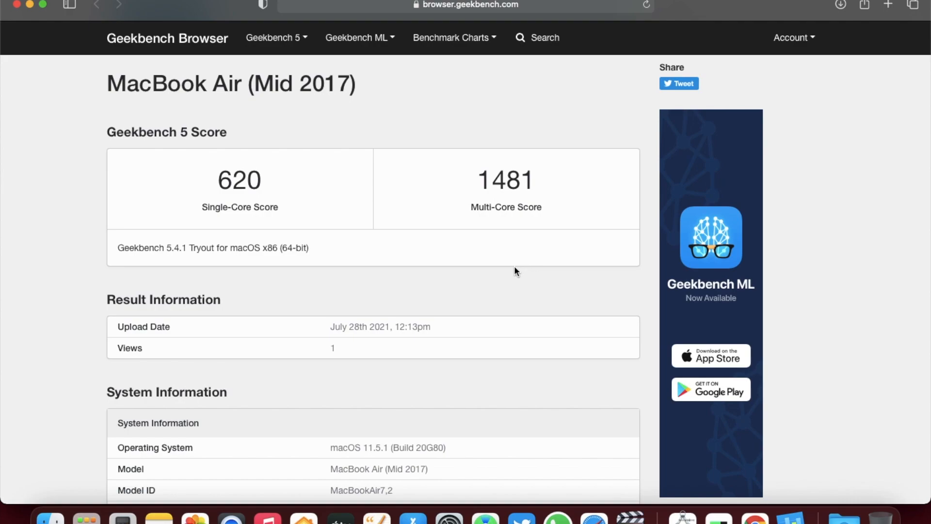
mouse_move(523, 275)
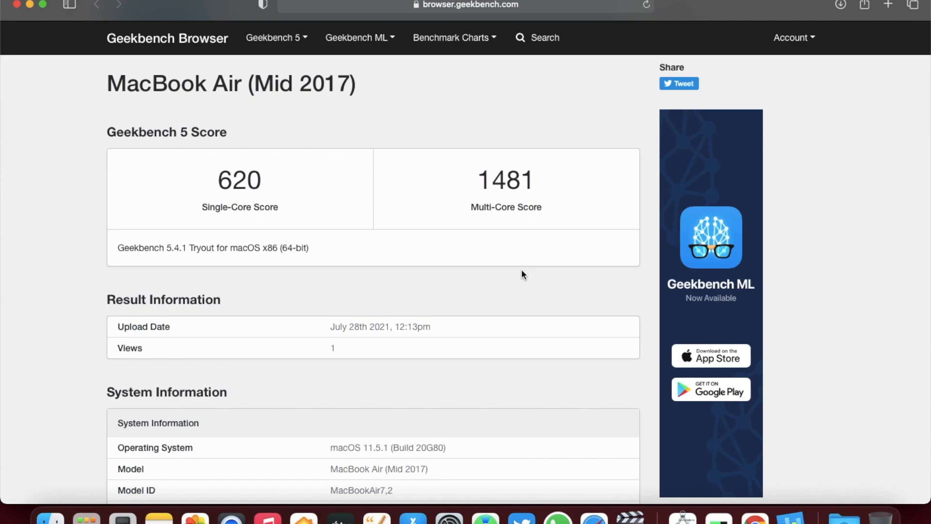
mouse_move(522, 270)
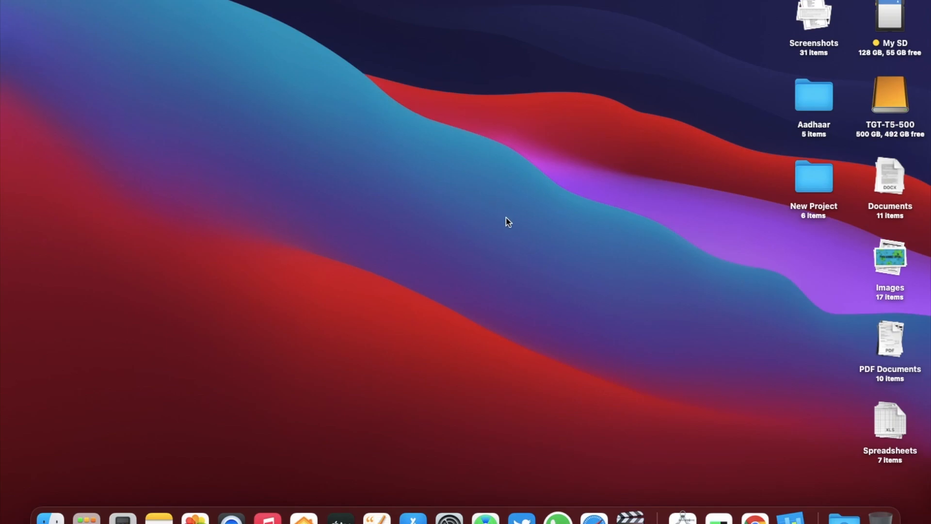
mouse_move(507, 225)
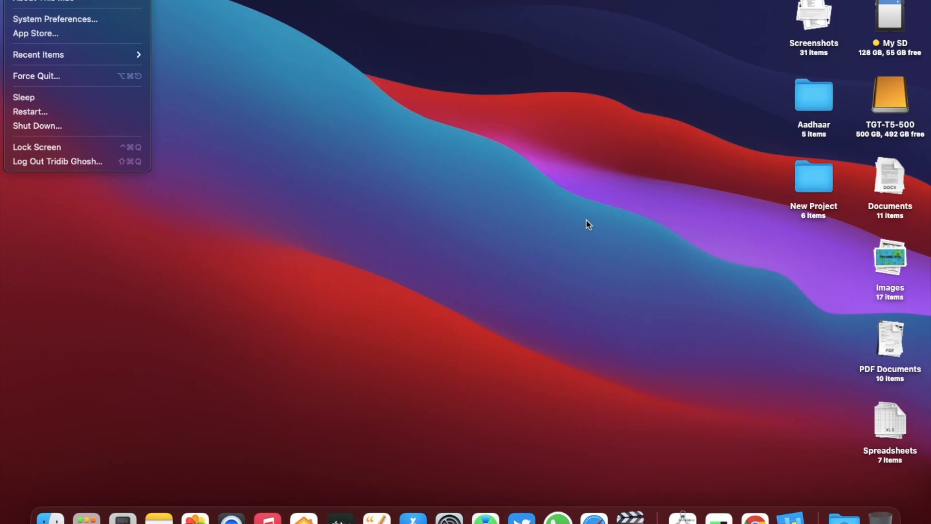
- Reopen System Preferences and start a new check in Software Update
left_click(518, 172)
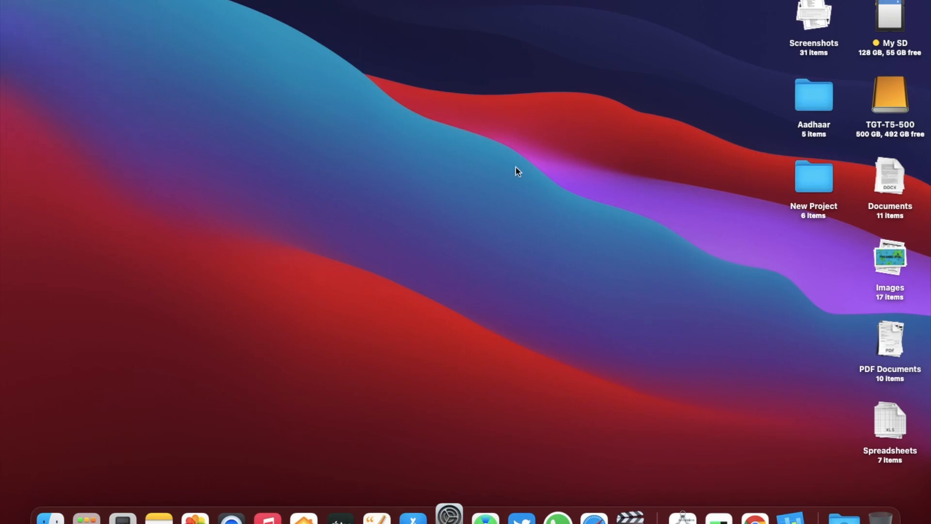
left_click(449, 518)
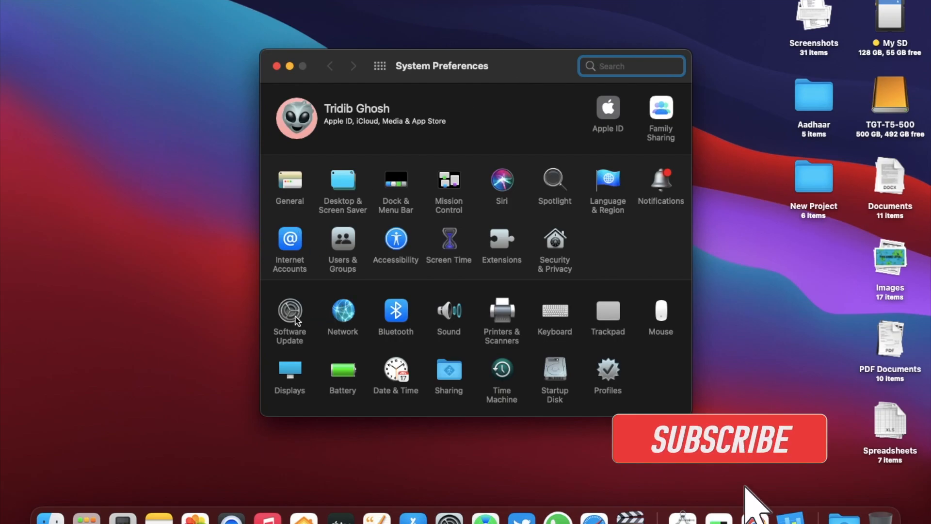
left_click(289, 310)
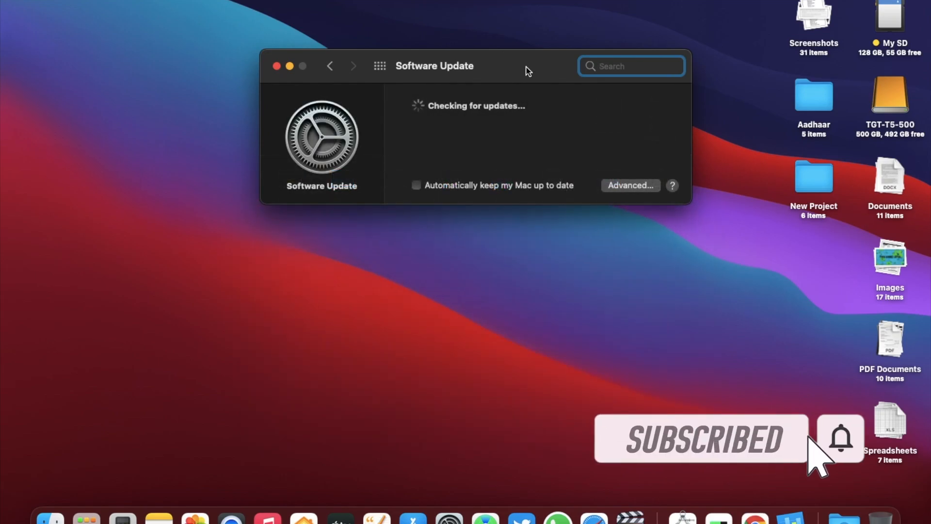